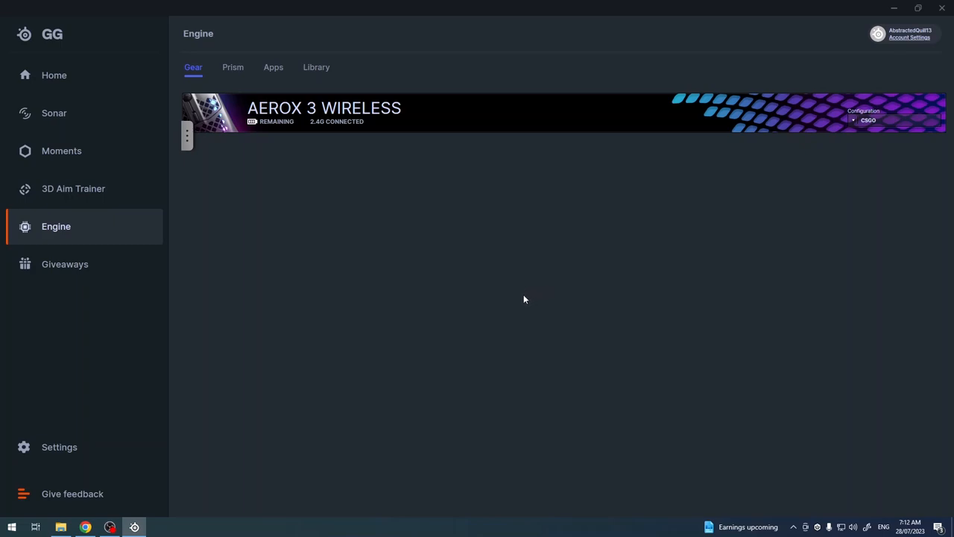
{"action": "mouse_move", "coordinate": [523, 301]}
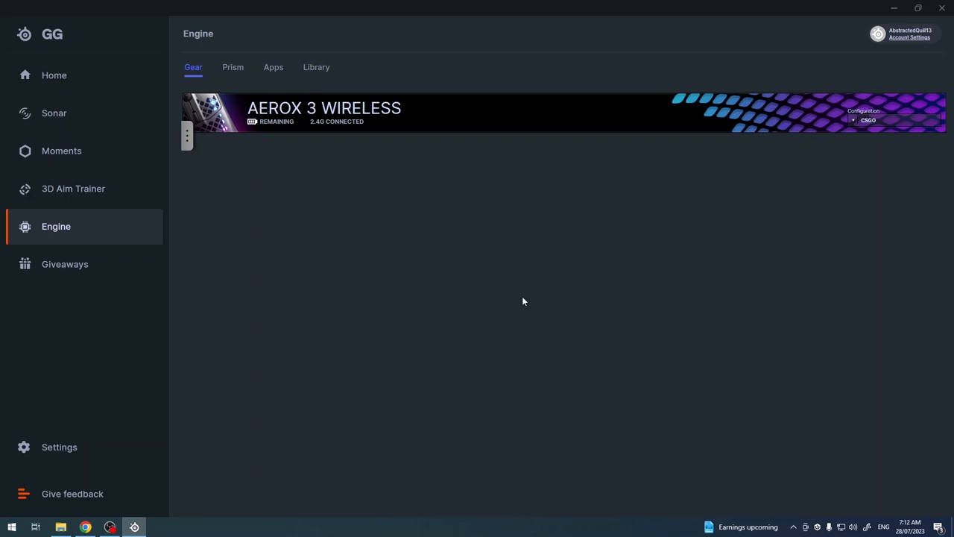
{"action": "mouse_move", "coordinate": [605, 282]}
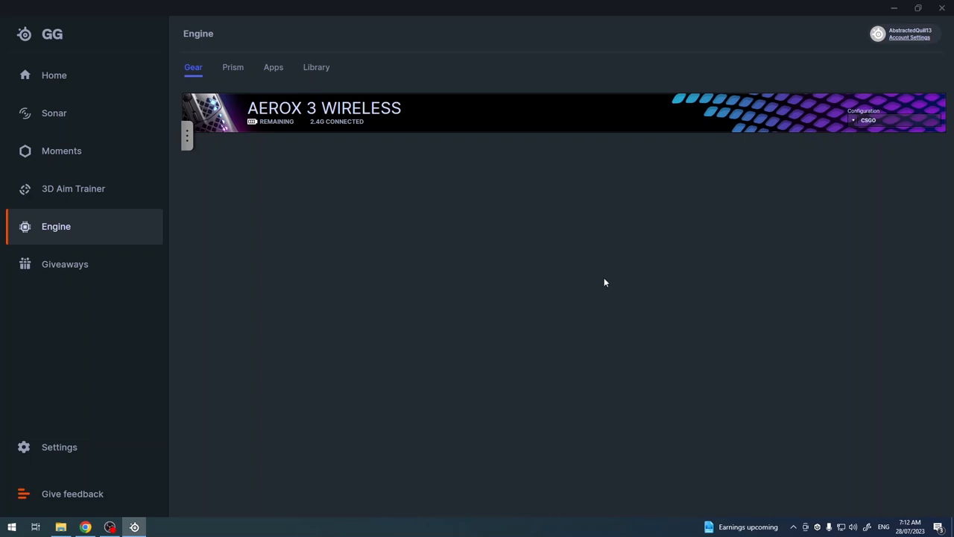
{"action": "mouse_move", "coordinate": [87, 40]}
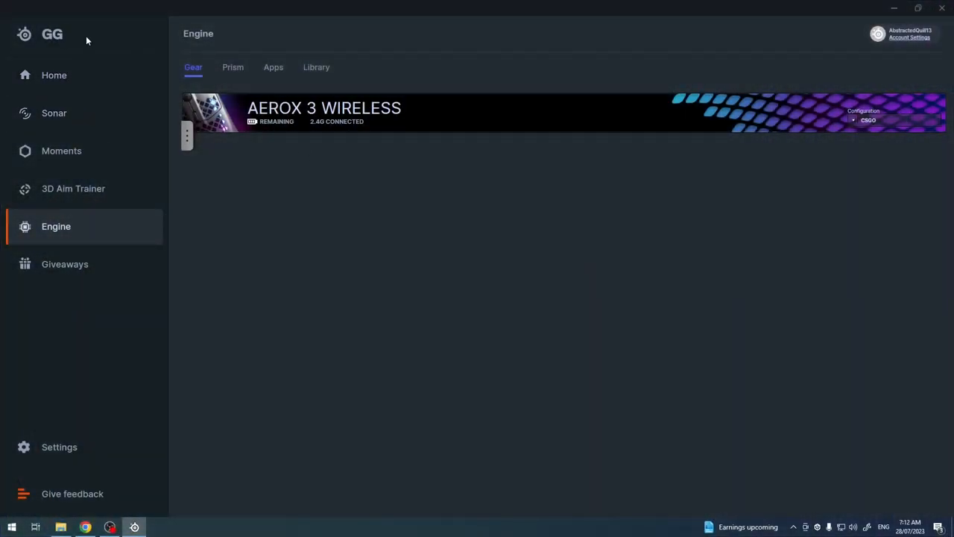
{"action": "mouse_move", "coordinate": [141, 65]}
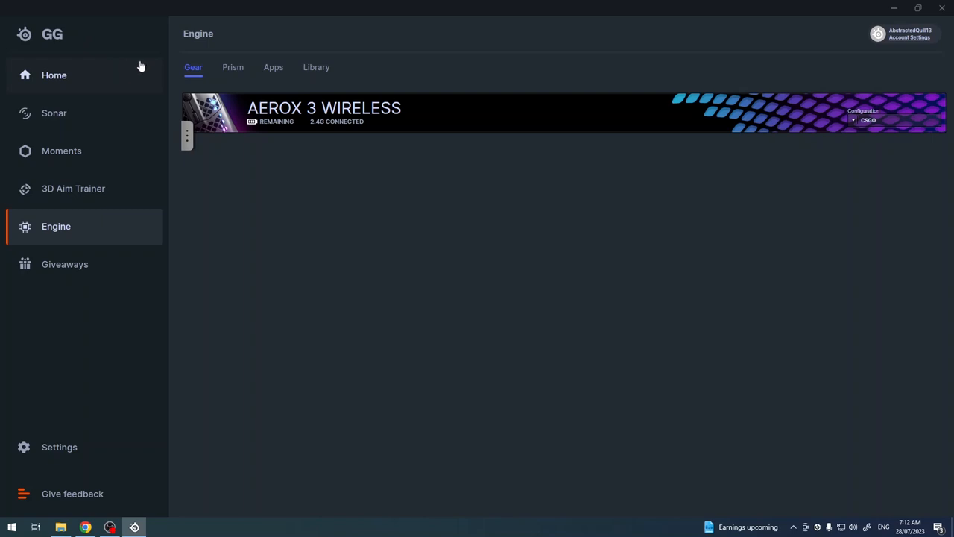
{"action": "mouse_move", "coordinate": [344, 147]}
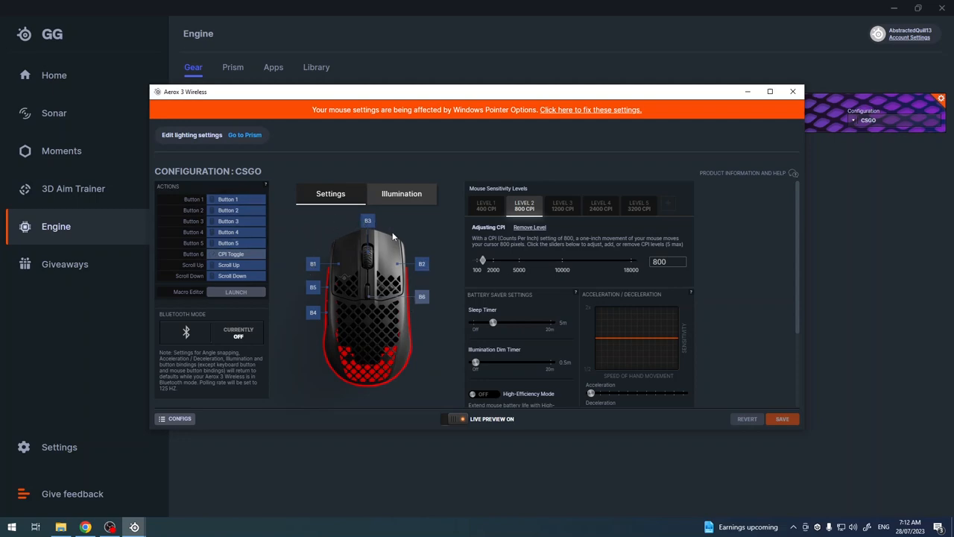
{"action": "mouse_move", "coordinate": [337, 268]}
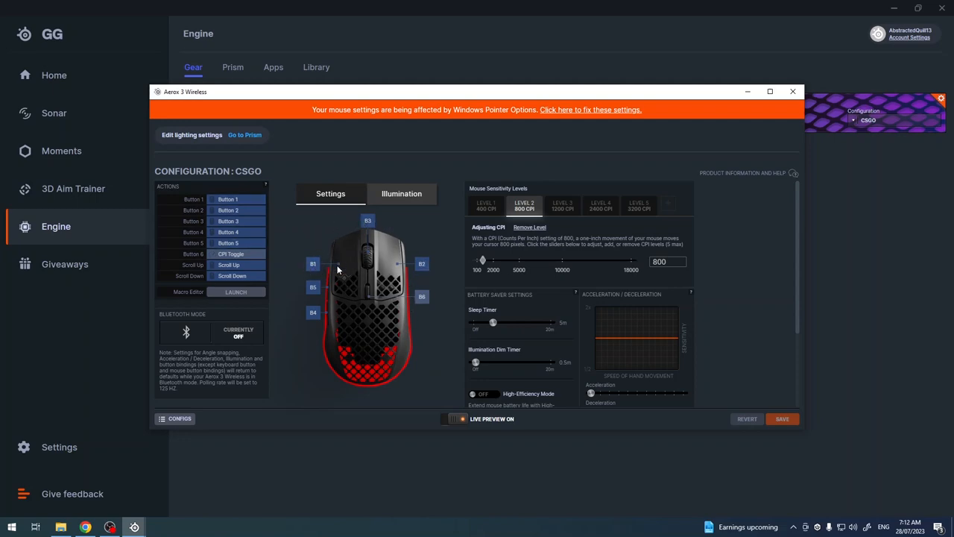
{"action": "mouse_move", "coordinate": [304, 282]}
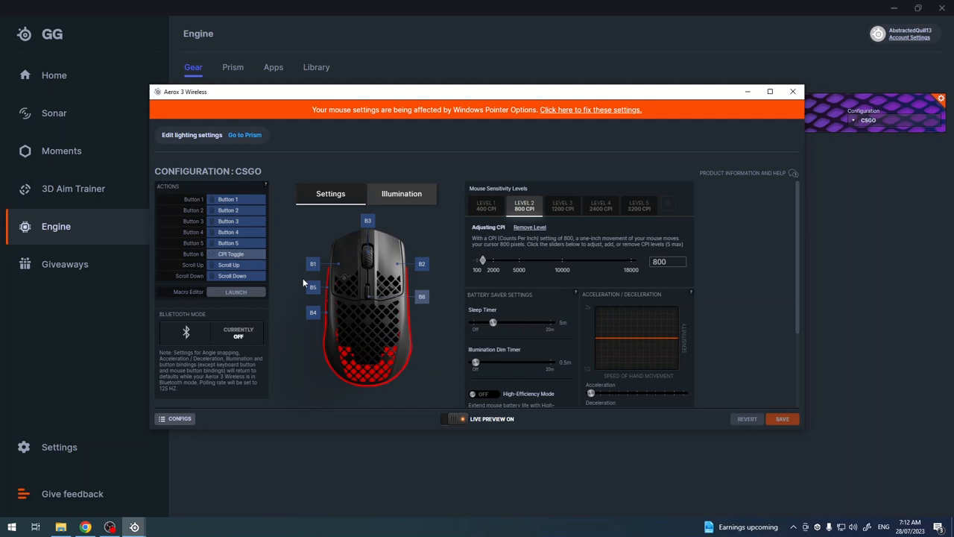
{"action": "mouse_move", "coordinate": [218, 262]}
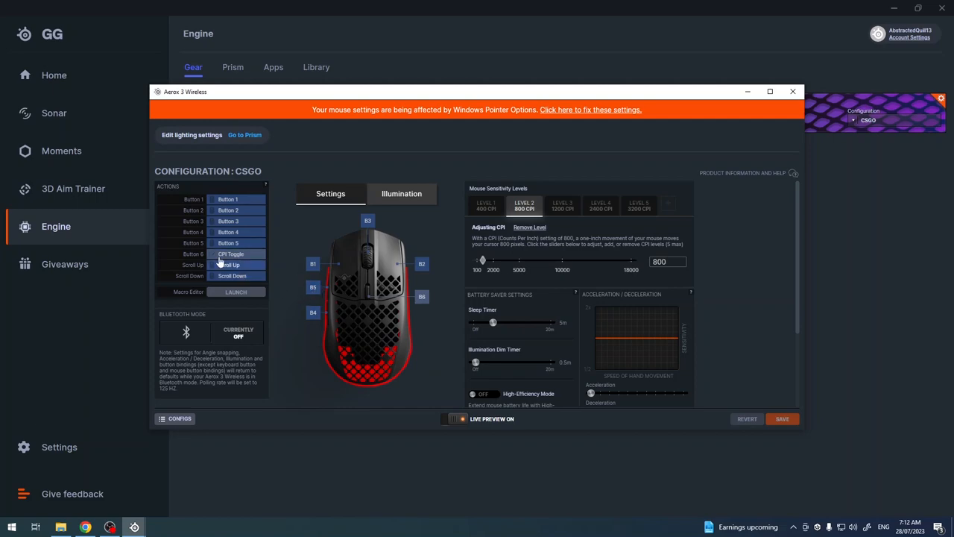
- Bind Button 5 to the Launch Configuration action, then review the other binding types available
{"action": "left_click", "coordinate": [235, 264]}
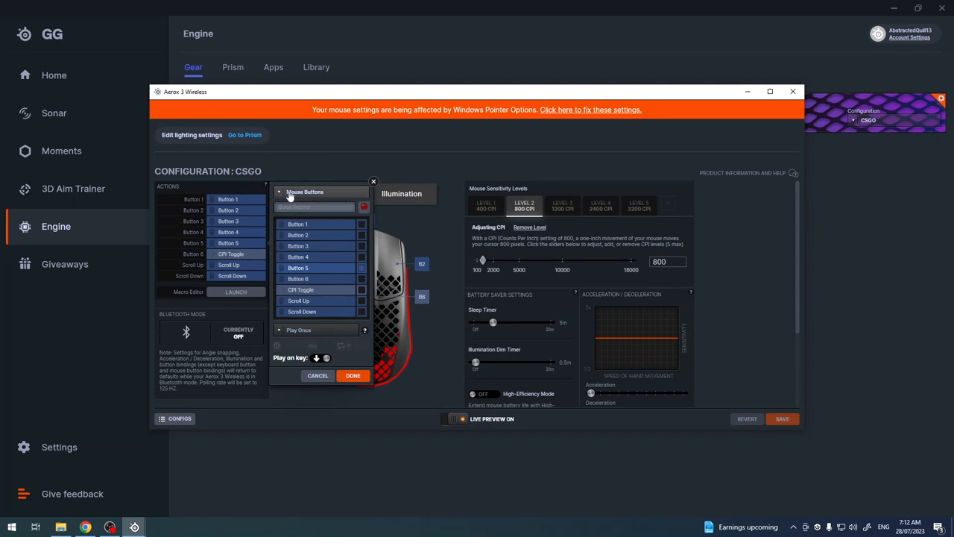
{"action": "left_click", "coordinate": [321, 191]}
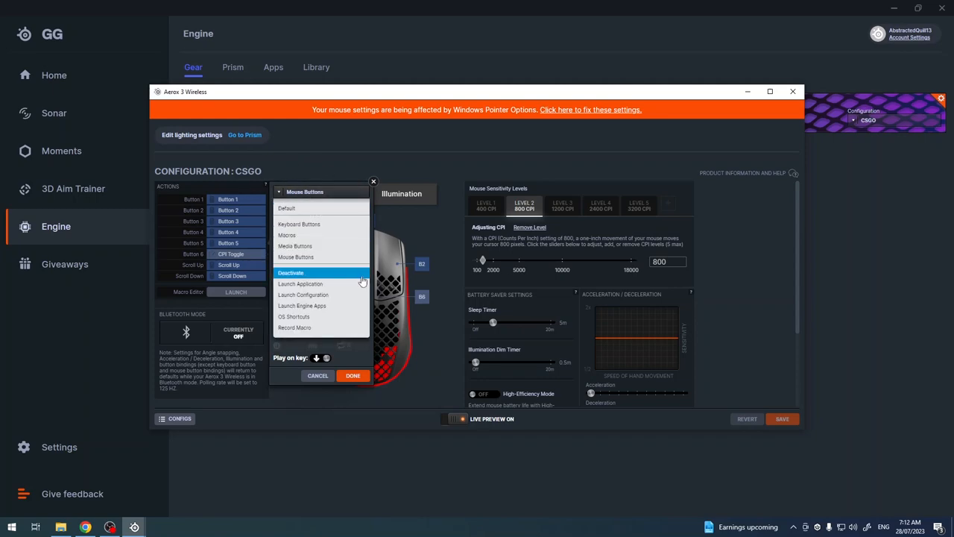
{"action": "mouse_move", "coordinate": [306, 295]}
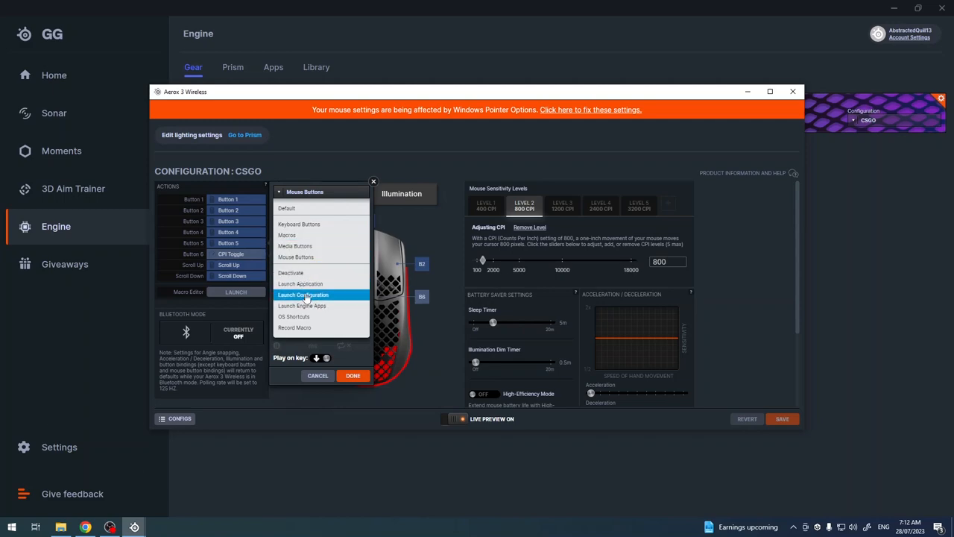
{"action": "mouse_move", "coordinate": [324, 305]}
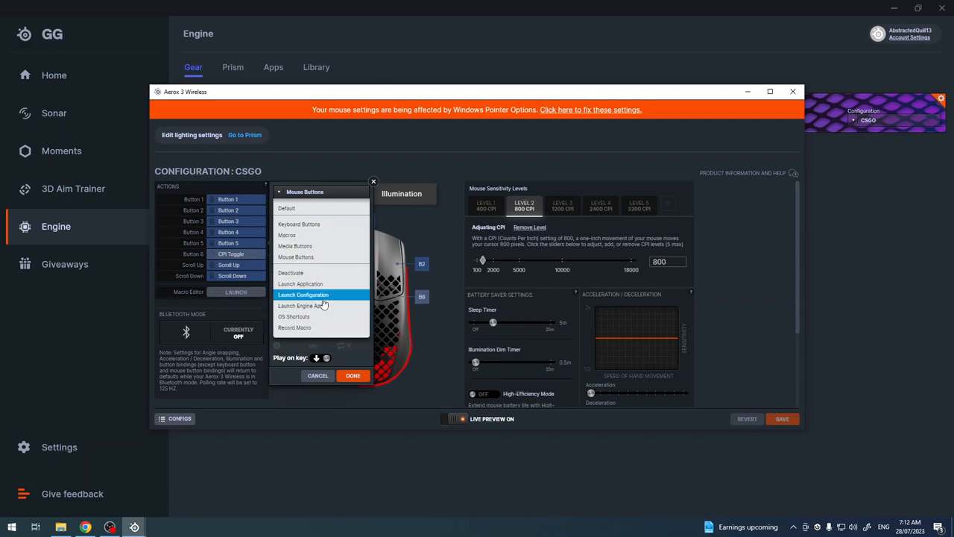
{"action": "left_click", "coordinate": [303, 294]}
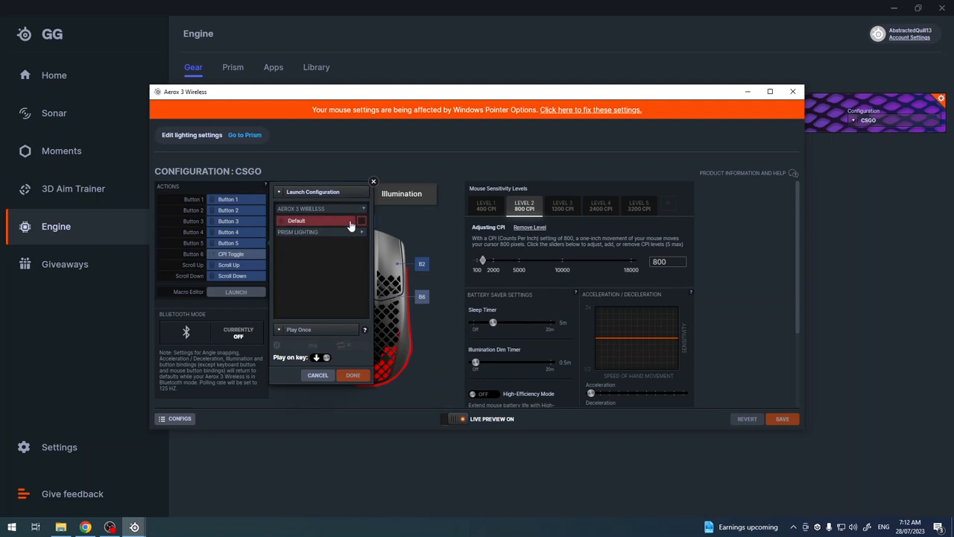
{"action": "mouse_move", "coordinate": [360, 289]}
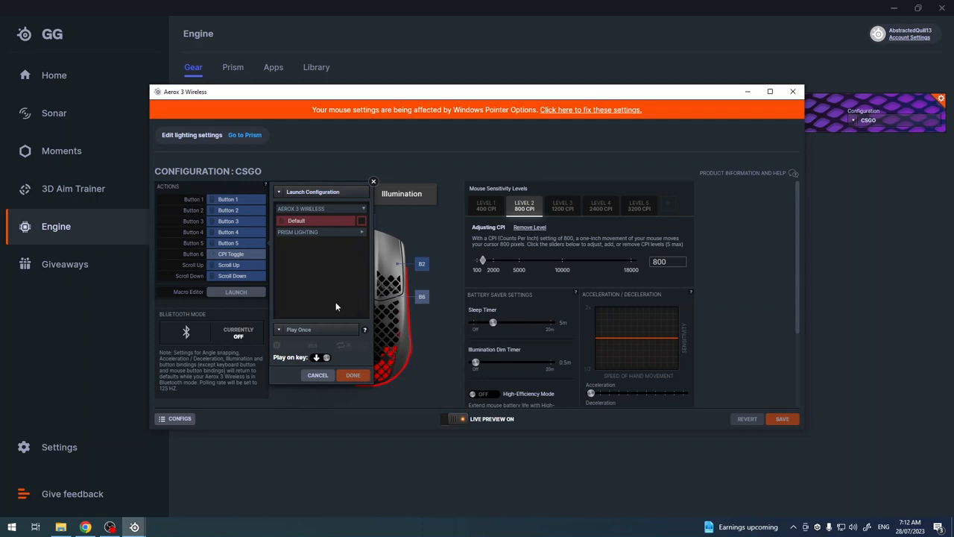
{"action": "mouse_move", "coordinate": [305, 232]}
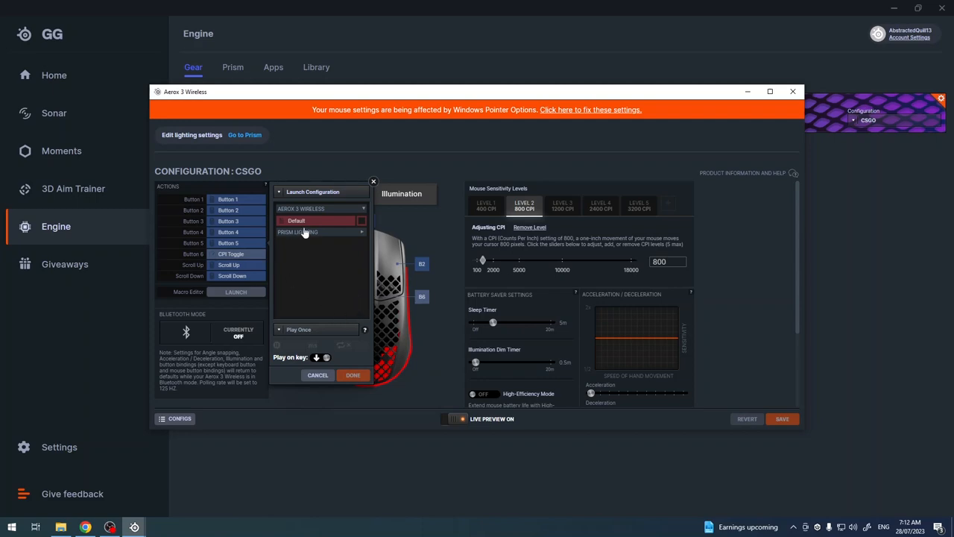
{"action": "mouse_move", "coordinate": [330, 214]}
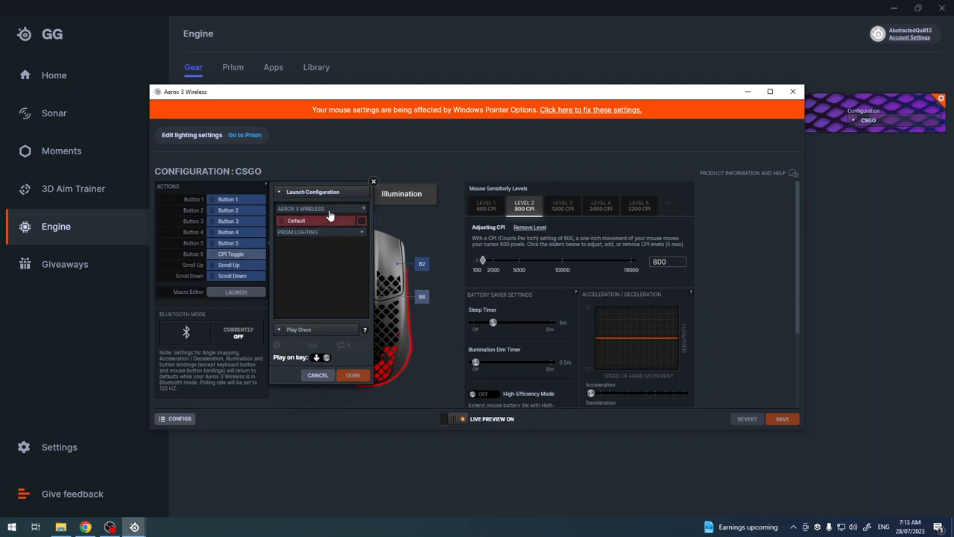
{"action": "mouse_move", "coordinate": [337, 200]}
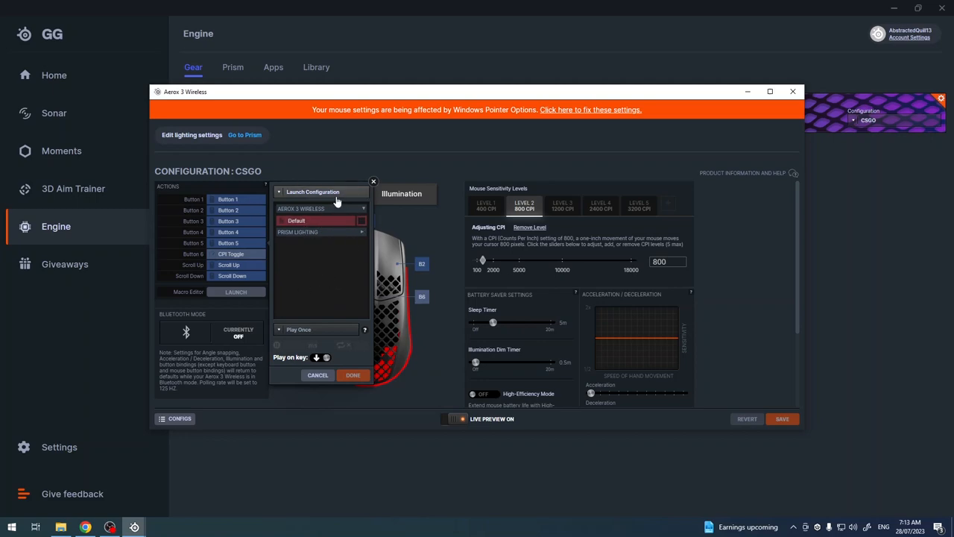
{"action": "left_click", "coordinate": [320, 208]}
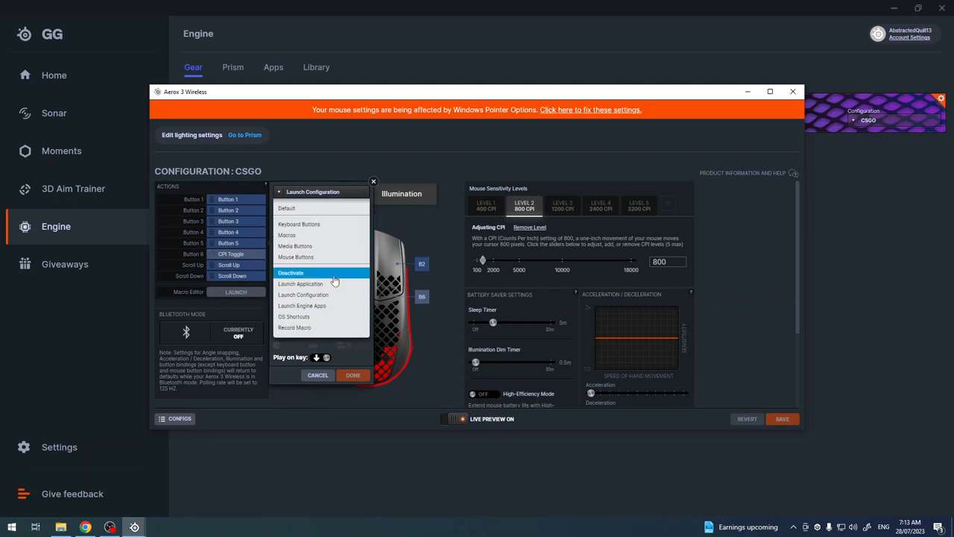
{"action": "mouse_move", "coordinate": [318, 246]}
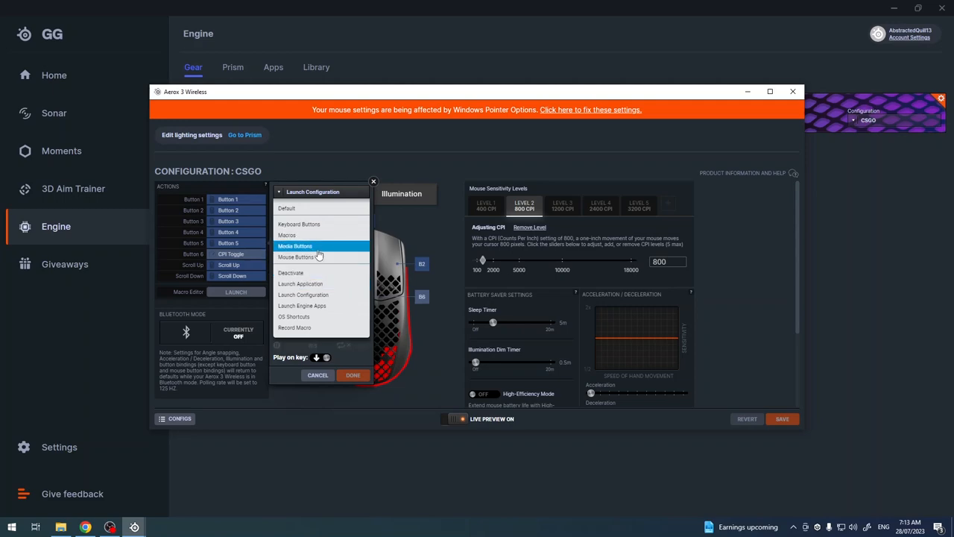
{"action": "mouse_move", "coordinate": [319, 256]}
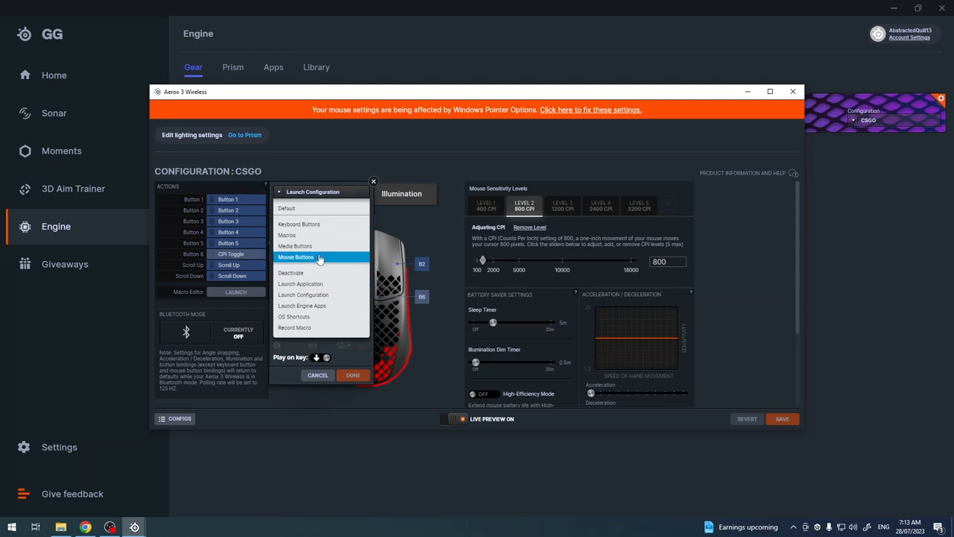
{"action": "mouse_move", "coordinate": [321, 283]}
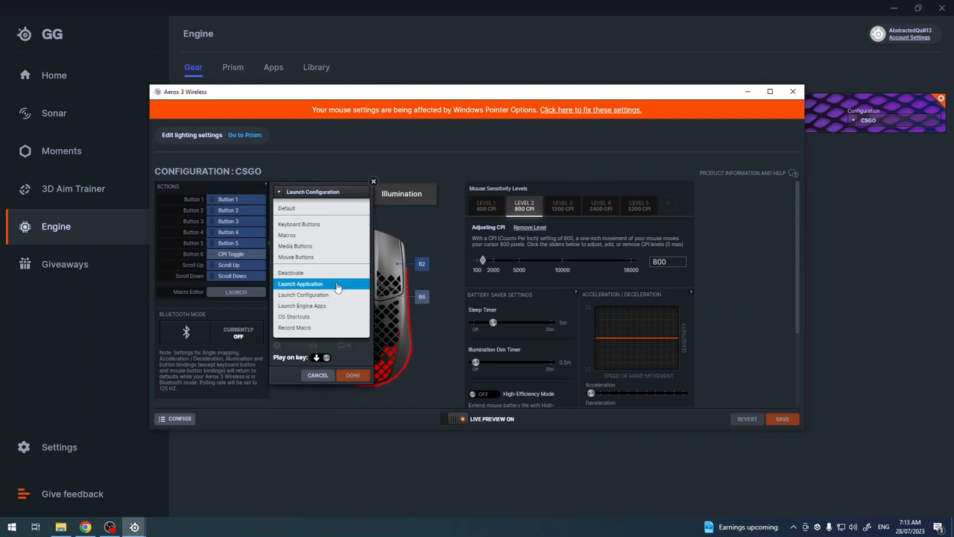
{"action": "mouse_move", "coordinate": [310, 306]}
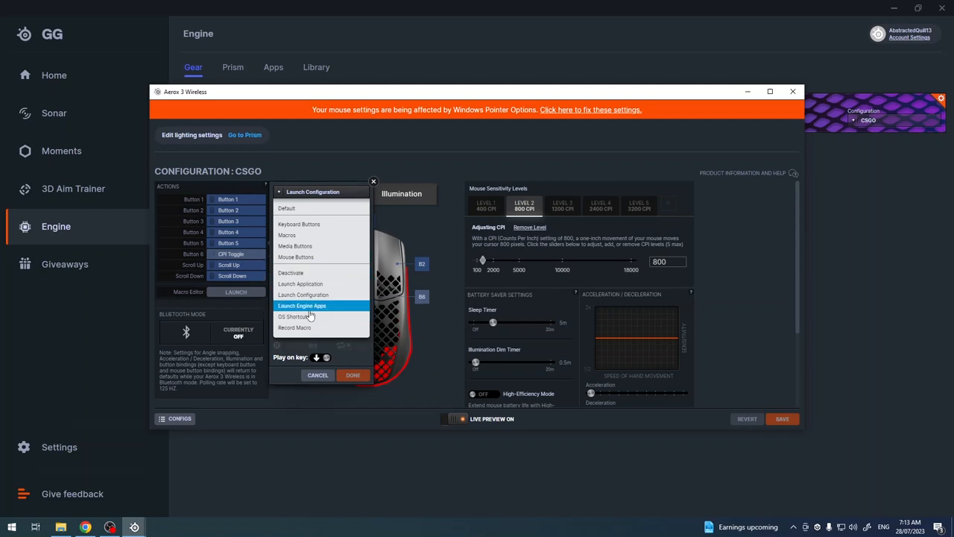
{"action": "mouse_move", "coordinate": [328, 273]}
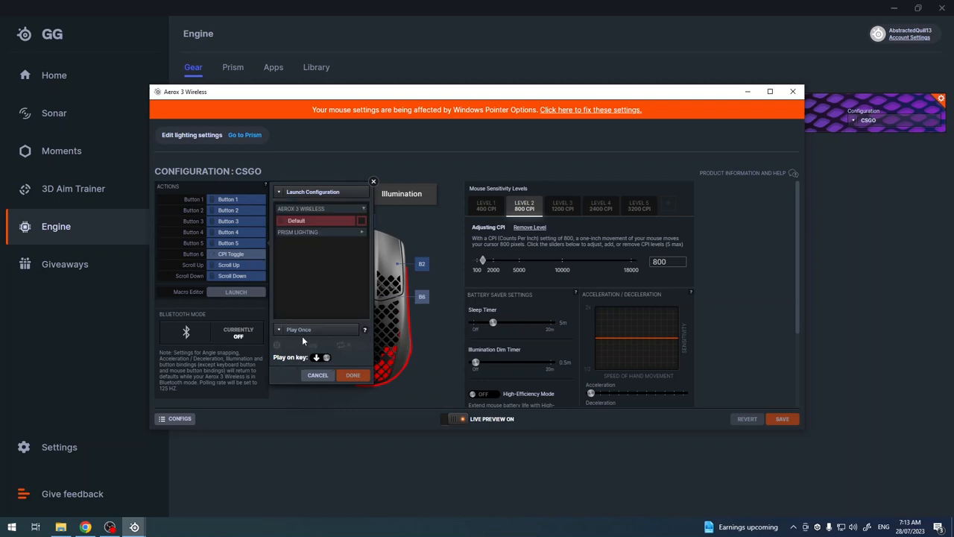
{"action": "mouse_move", "coordinate": [334, 232]}
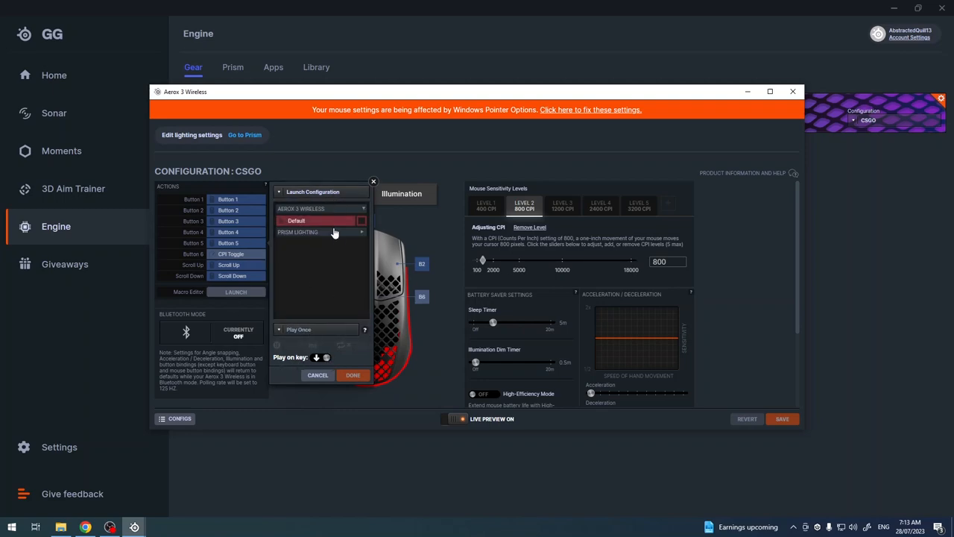
{"action": "mouse_move", "coordinate": [281, 317]}
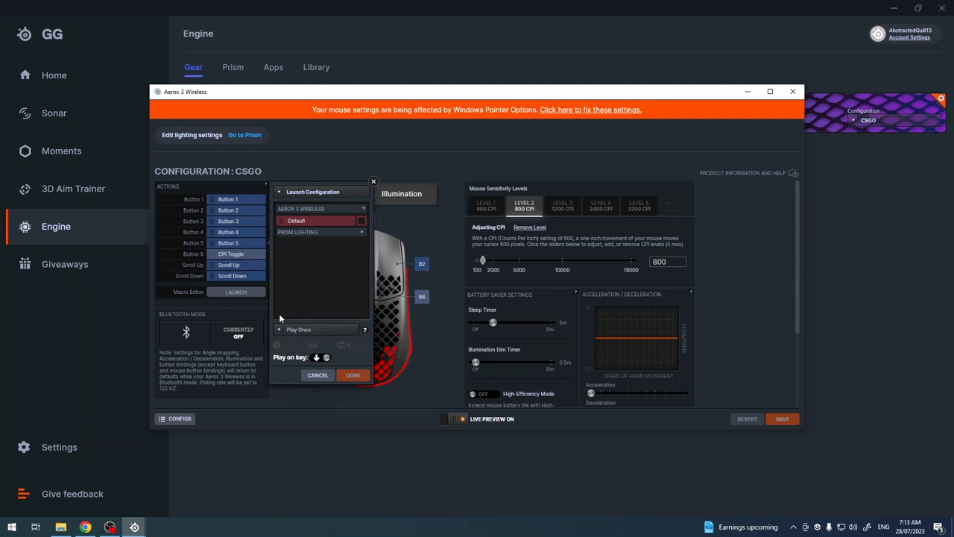
{"action": "mouse_move", "coordinate": [313, 333]}
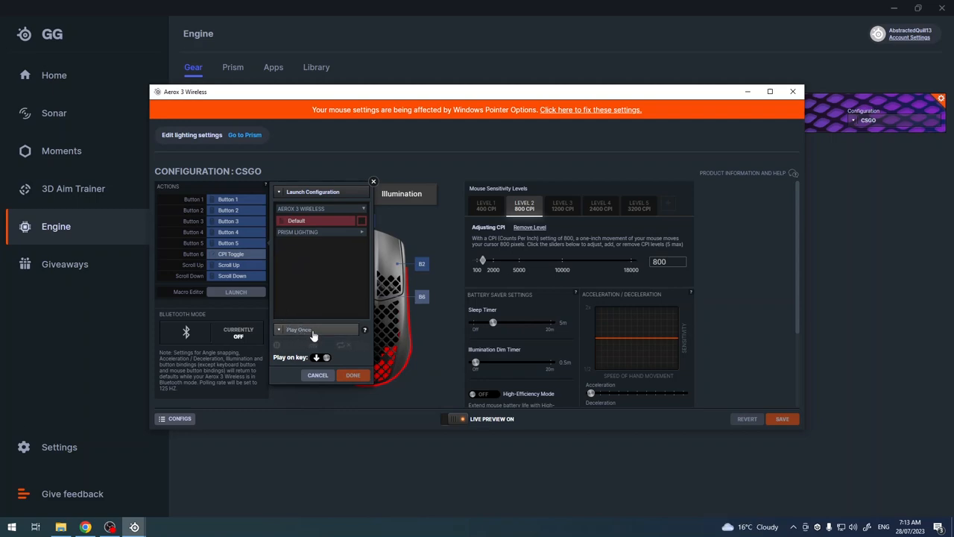
{"action": "left_click", "coordinate": [315, 330]}
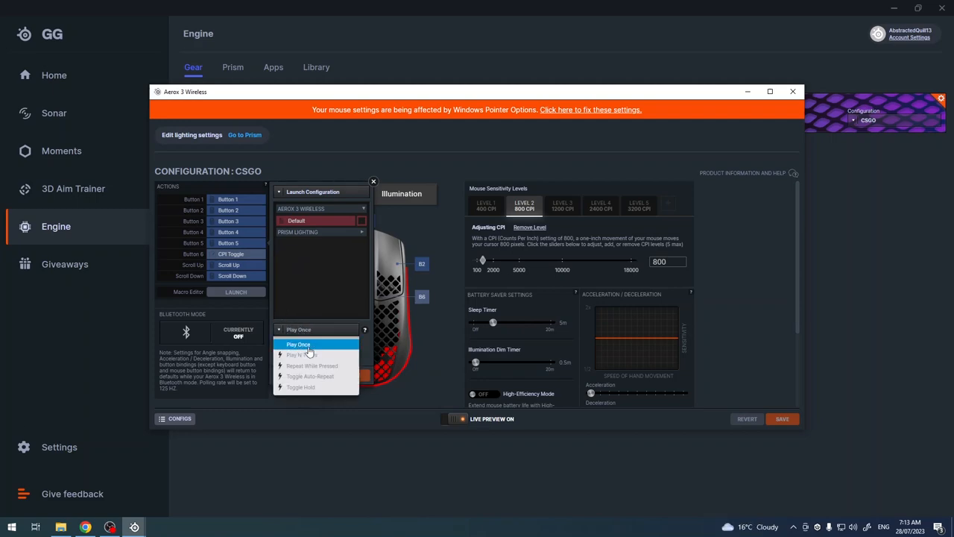
{"action": "mouse_move", "coordinate": [312, 375]}
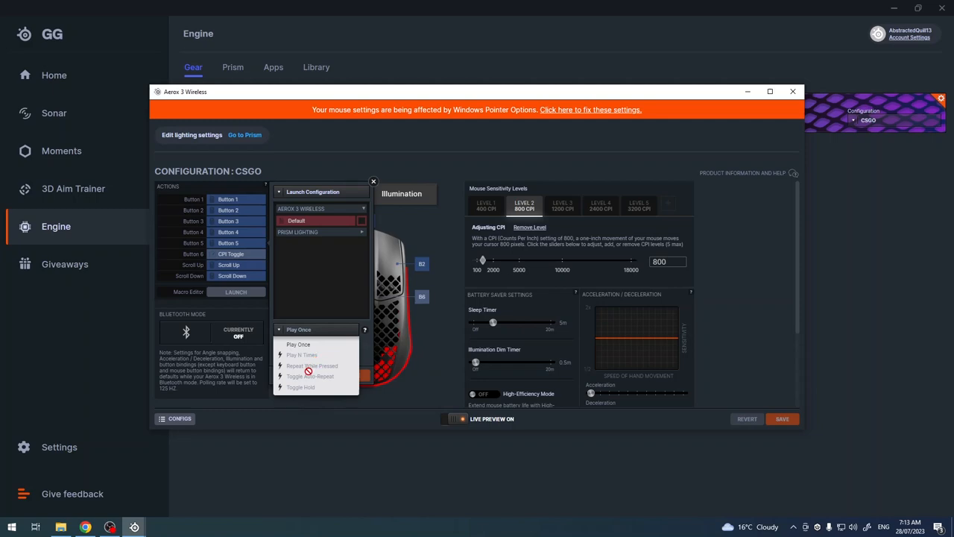
{"action": "mouse_move", "coordinate": [322, 384]}
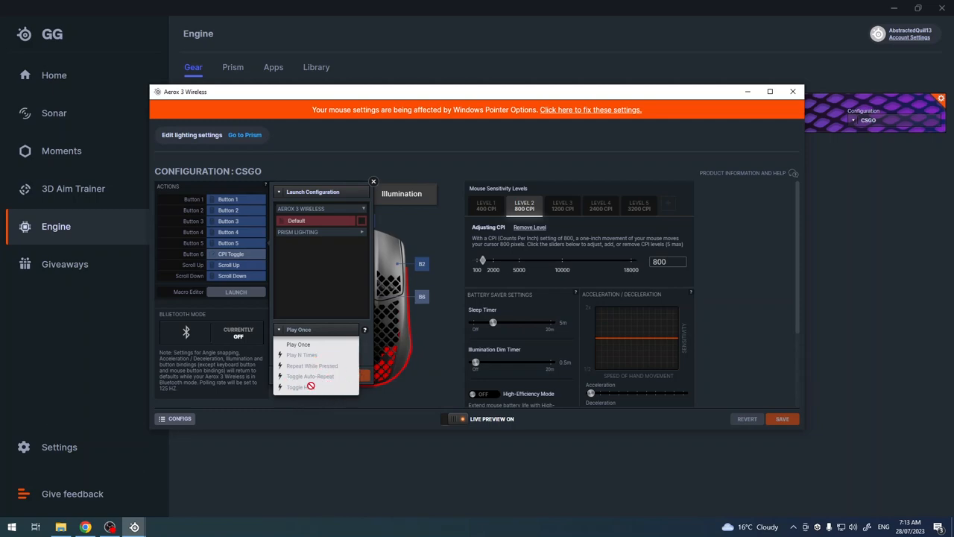
{"action": "mouse_move", "coordinate": [327, 396]}
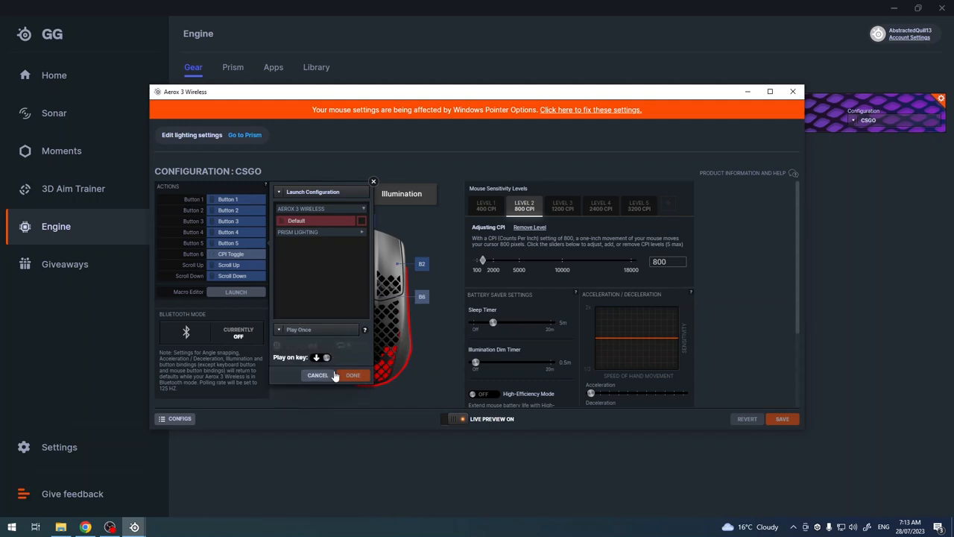
{"action": "mouse_move", "coordinate": [295, 363]}
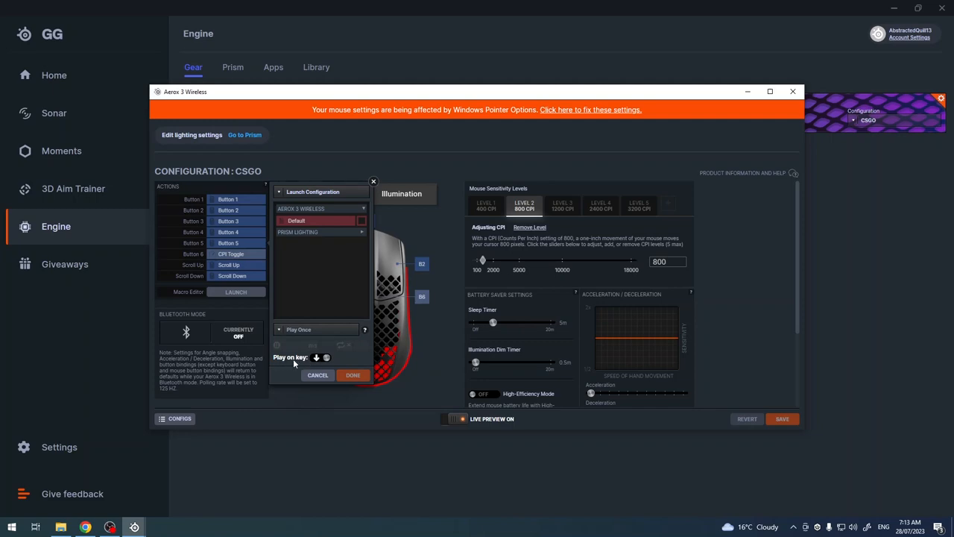
{"action": "mouse_move", "coordinate": [325, 357]}
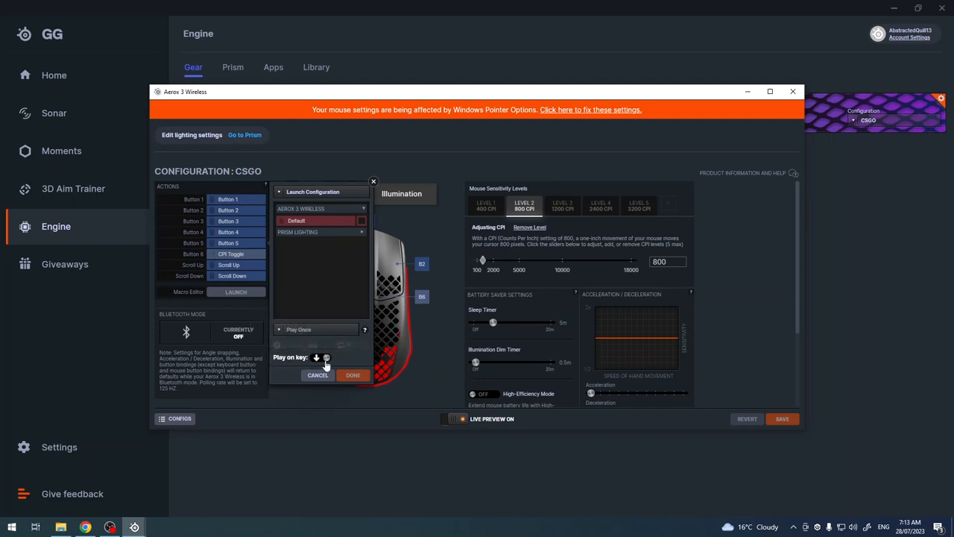
{"action": "mouse_move", "coordinate": [314, 360]}
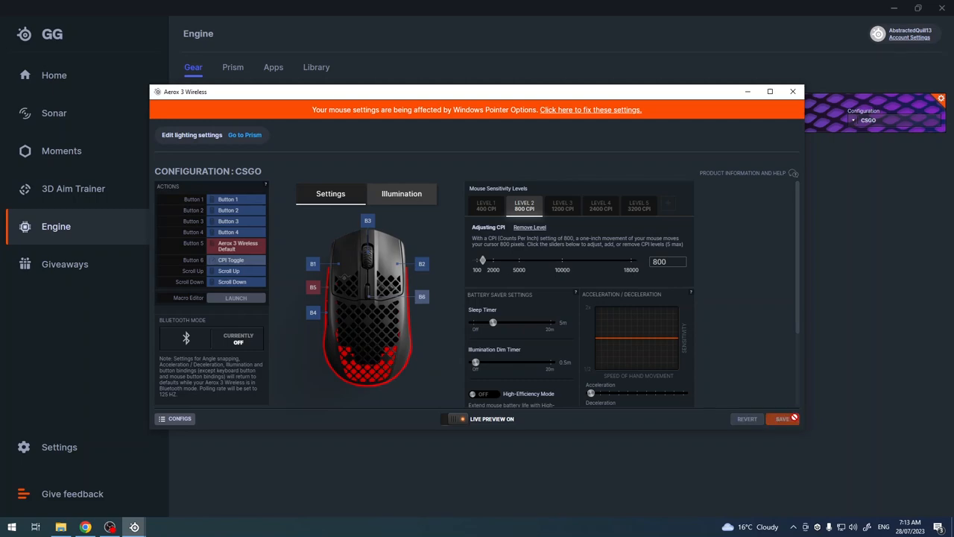
{"action": "mouse_move", "coordinate": [785, 408]}
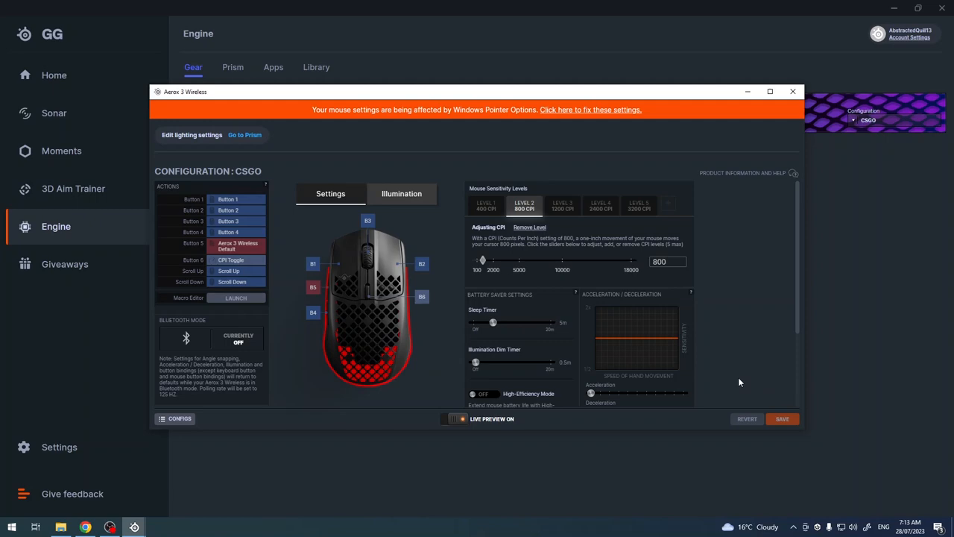
- Save the new Button 5 assignment and return to the Engine page
{"action": "left_click", "coordinate": [792, 90]}
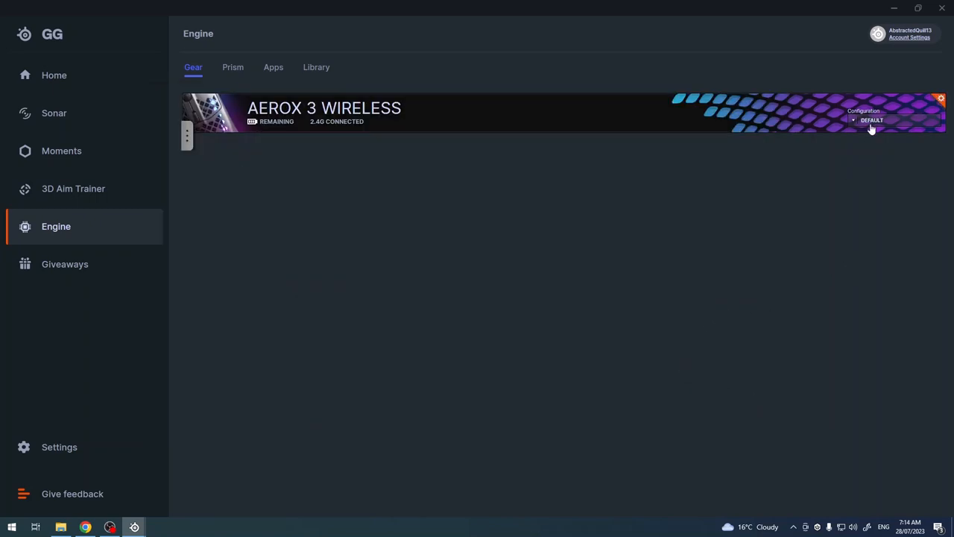
{"action": "left_click", "coordinate": [896, 120]}
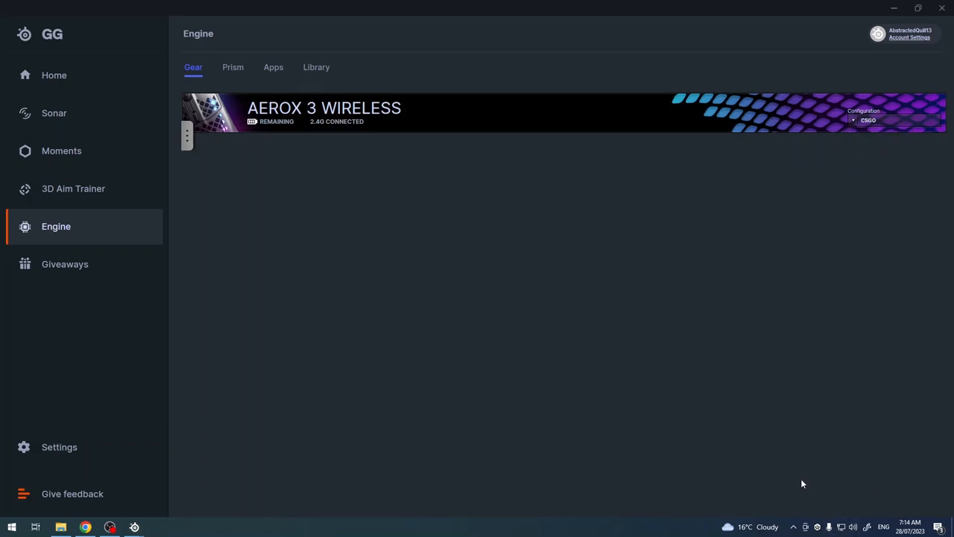
{"action": "mouse_move", "coordinate": [773, 438]}
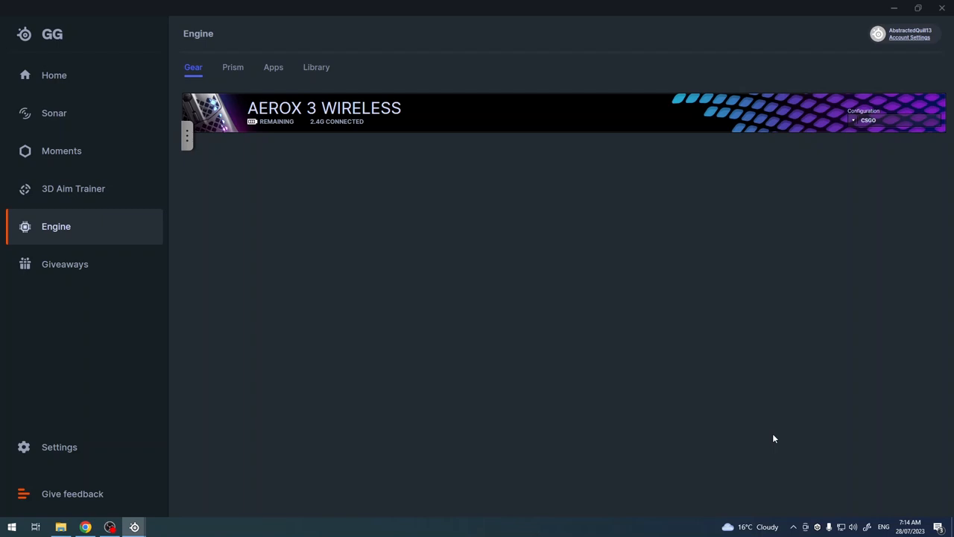
{"action": "mouse_move", "coordinate": [146, 524]}
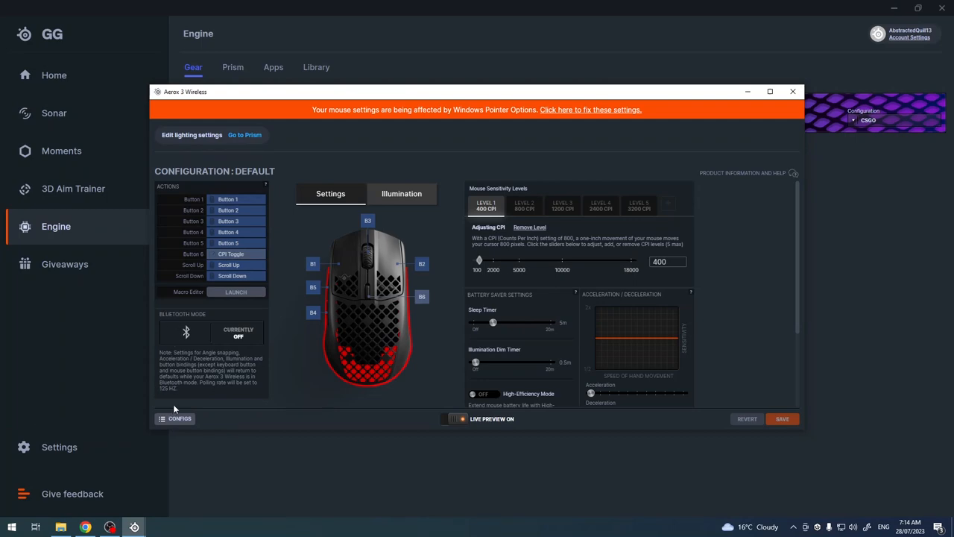
- Review the CSGO configuration's Button 5 in the Configs list, leaving Default active and closing settings
{"action": "left_click", "coordinate": [175, 418]}
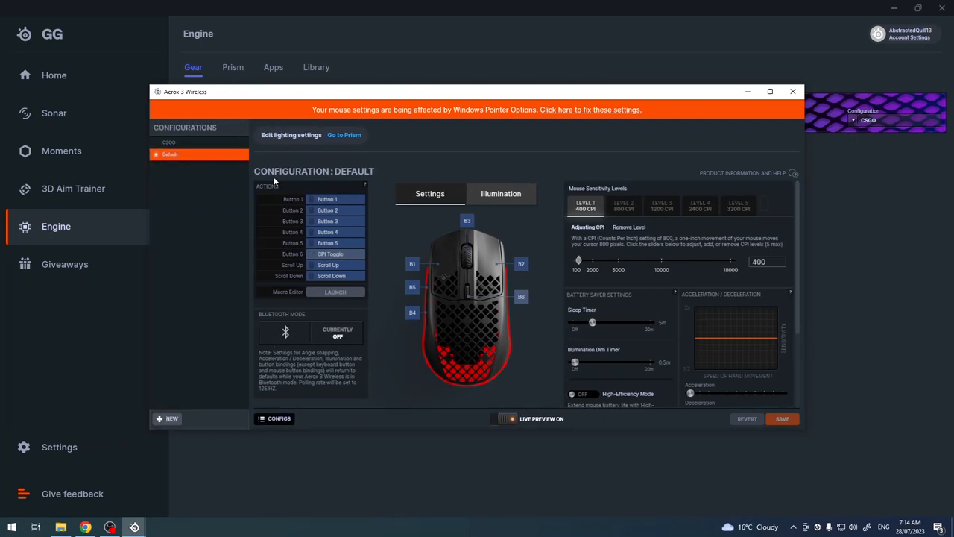
{"action": "left_click", "coordinate": [170, 141]}
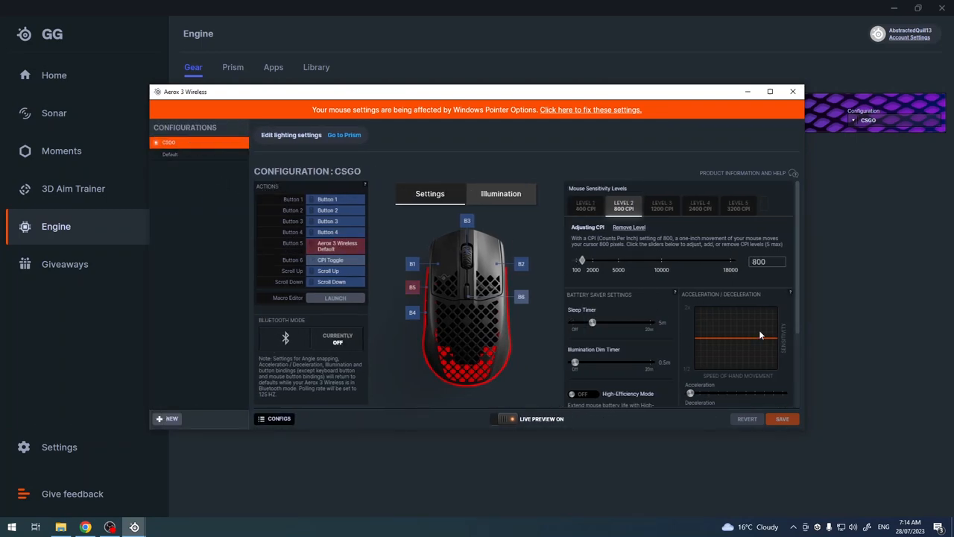
{"action": "left_click", "coordinate": [792, 90]}
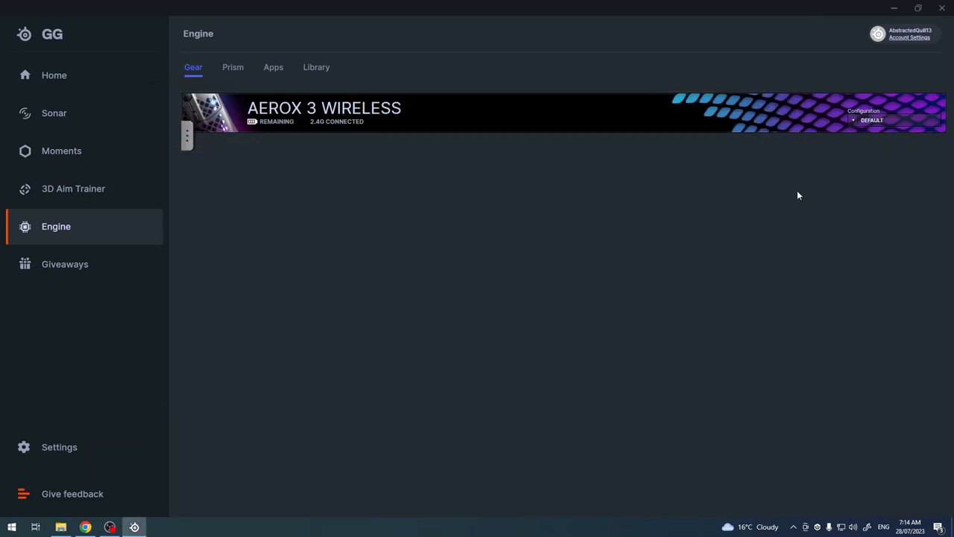
{"action": "mouse_move", "coordinate": [693, 138]}
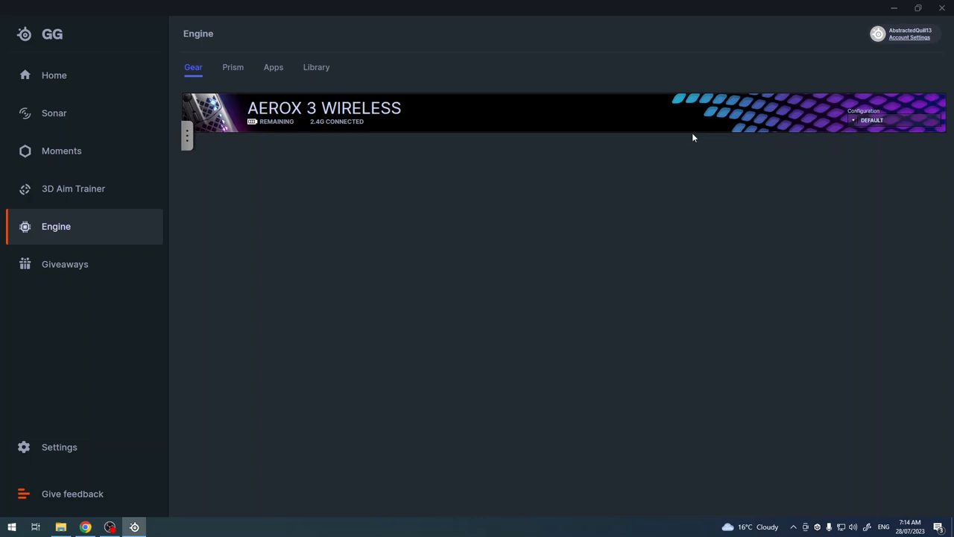
{"action": "mouse_move", "coordinate": [430, 198]}
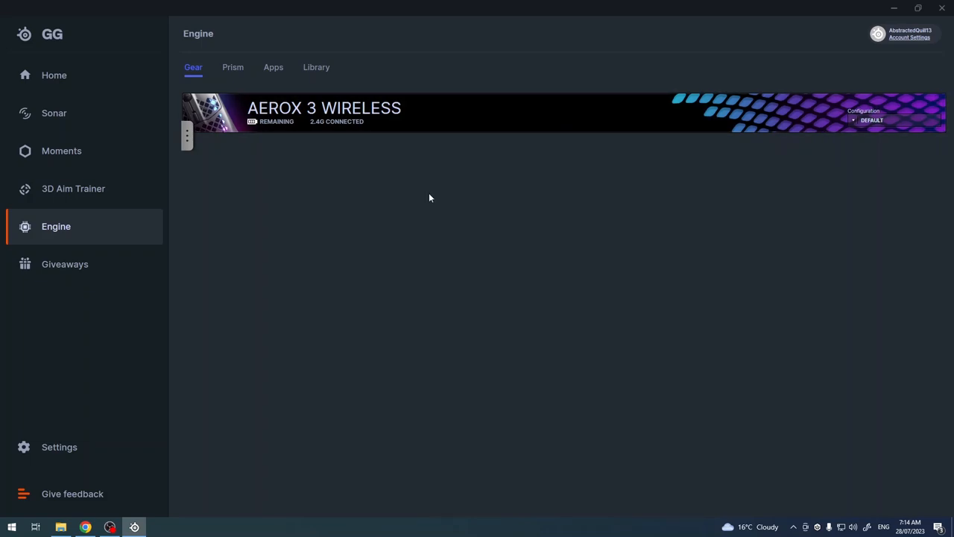
{"action": "mouse_move", "coordinate": [458, 194]}
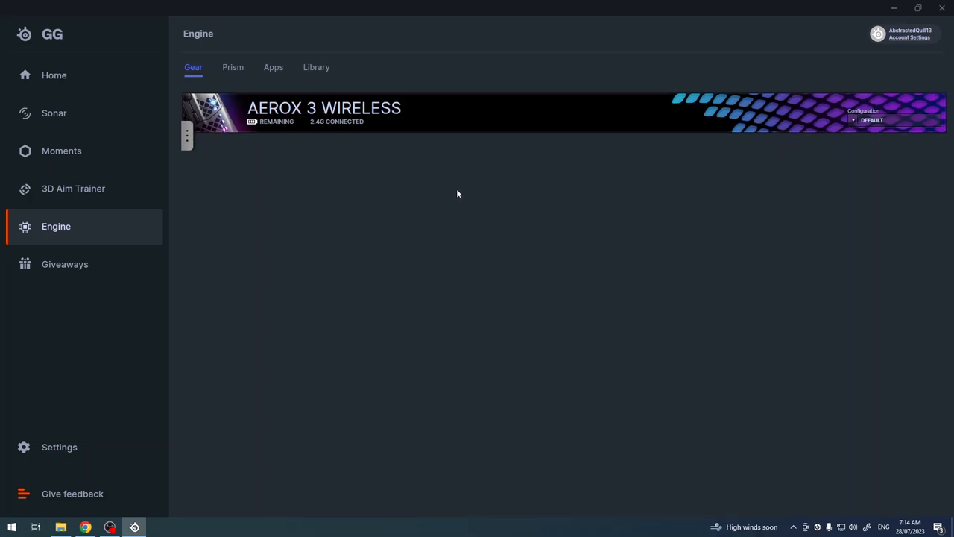